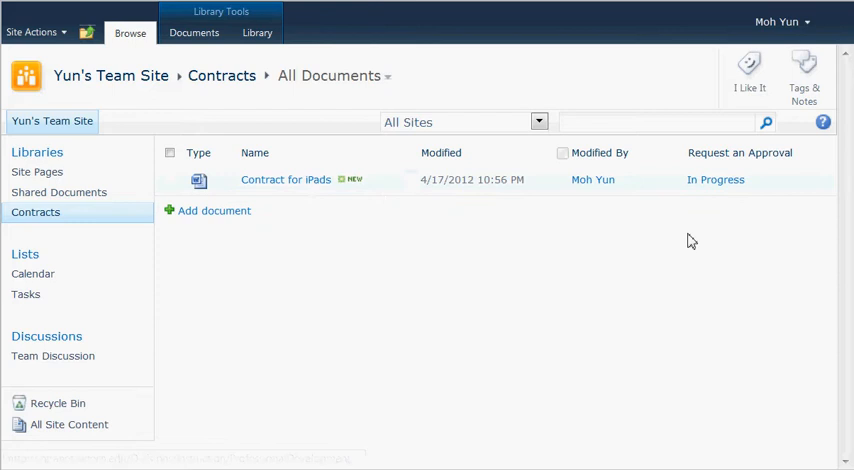
{"action": "mouse_move", "coordinate": [725, 179]}
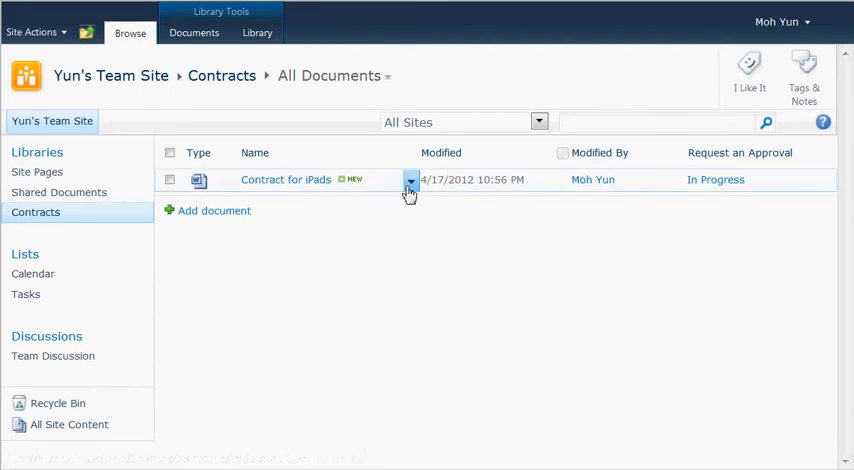
- Open the item menu for Contract for iPads in the Contracts library
{"action": "left_click", "coordinate": [410, 181]}
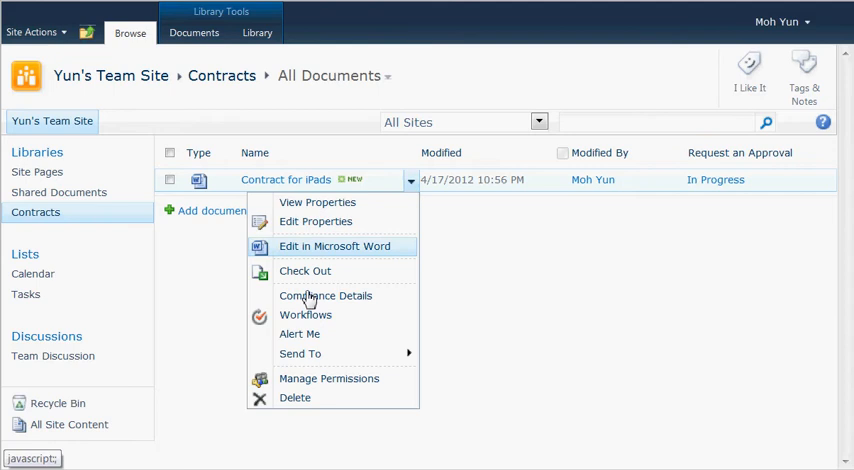
{"action": "mouse_move", "coordinate": [305, 314]}
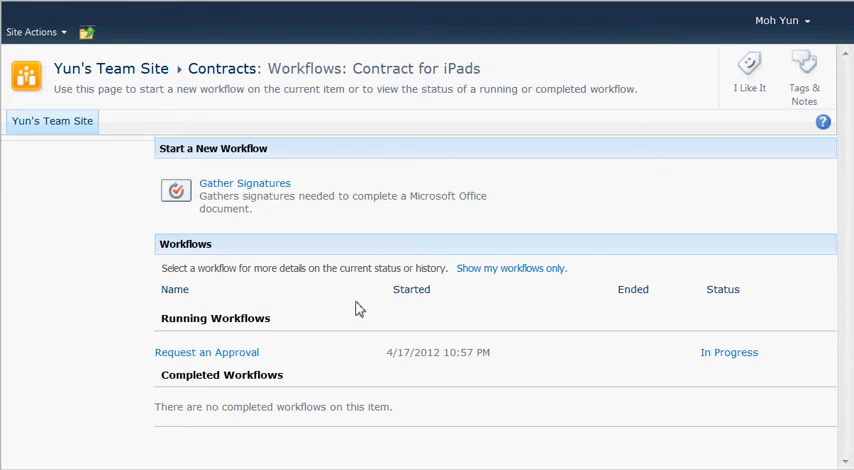
{"action": "mouse_move", "coordinate": [397, 345]}
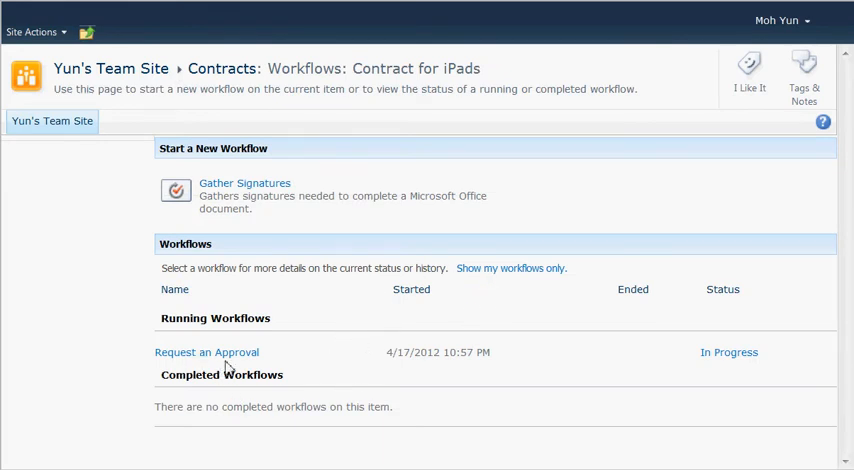
{"action": "mouse_move", "coordinate": [410, 388]}
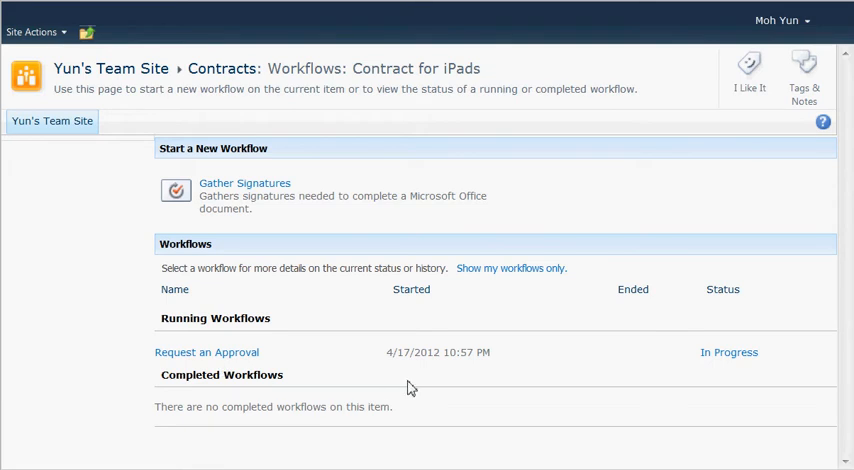
{"action": "mouse_move", "coordinate": [595, 391]}
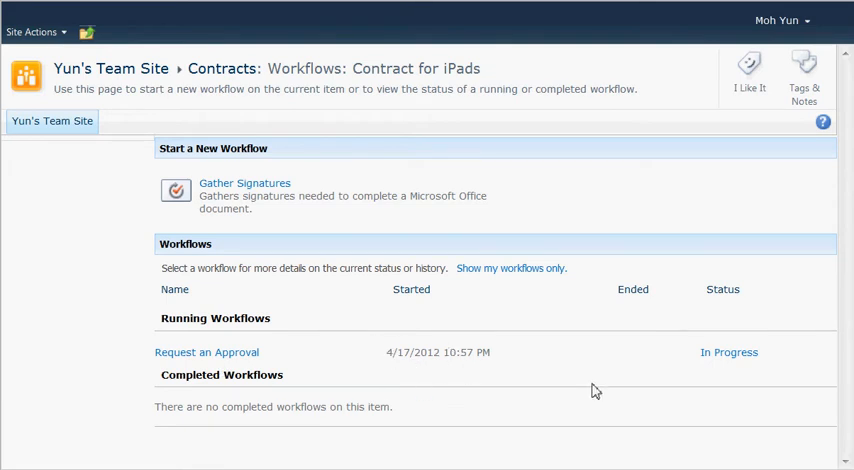
{"action": "mouse_move", "coordinate": [172, 175]}
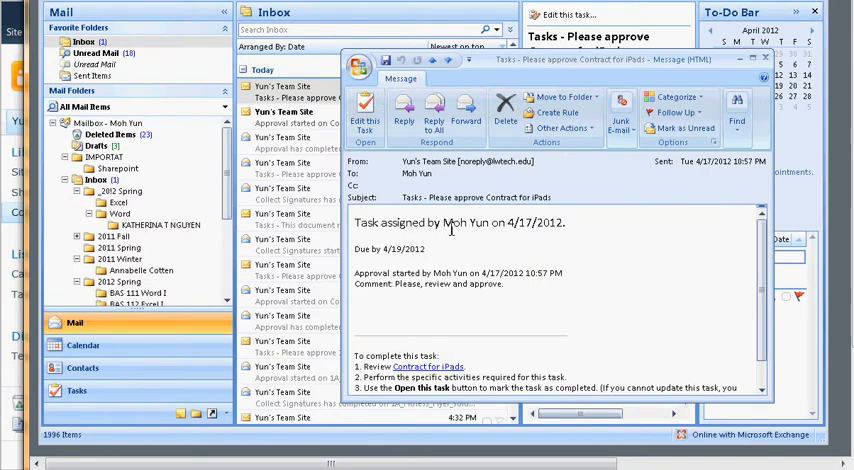
{"action": "mouse_move", "coordinate": [470, 247]}
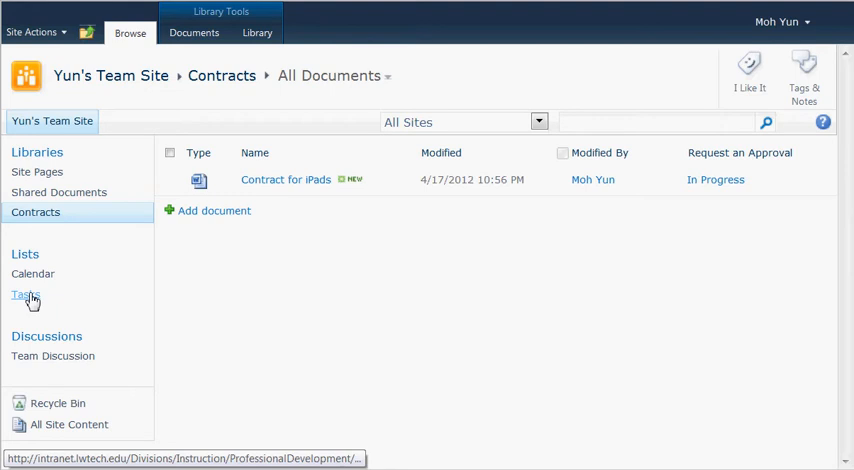
- From the Tasks list, edit the 'Please approve Contract for iPads' task
{"action": "left_click", "coordinate": [25, 294]}
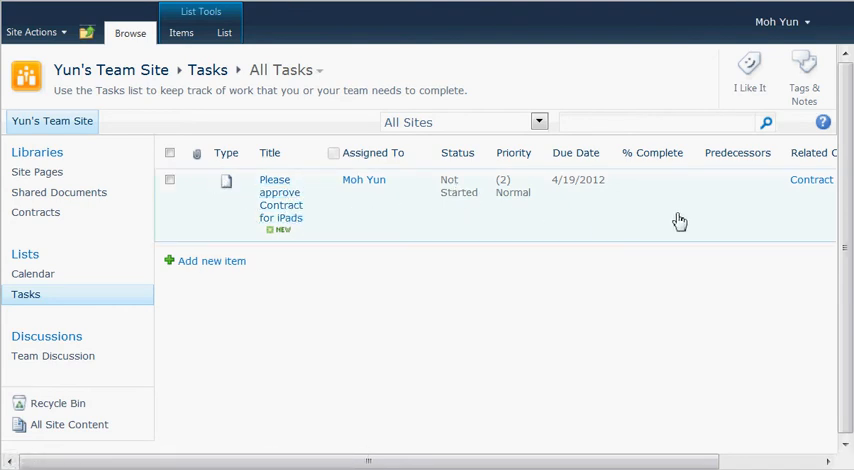
{"action": "mouse_move", "coordinate": [471, 204]}
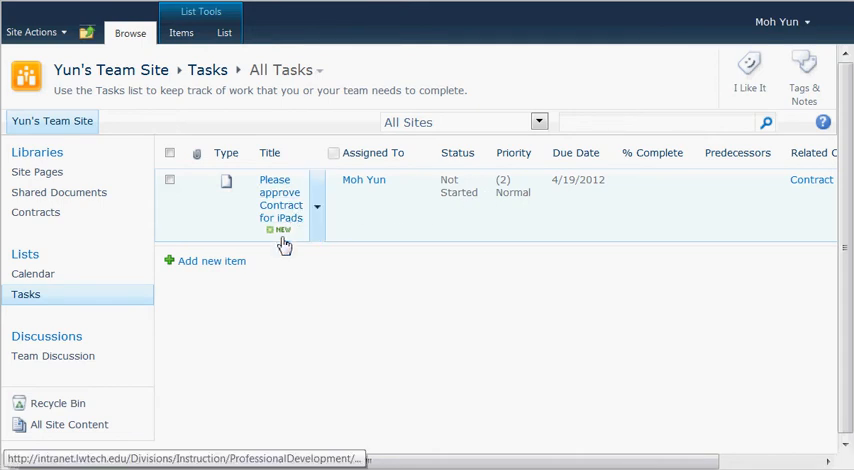
{"action": "mouse_move", "coordinate": [318, 212]}
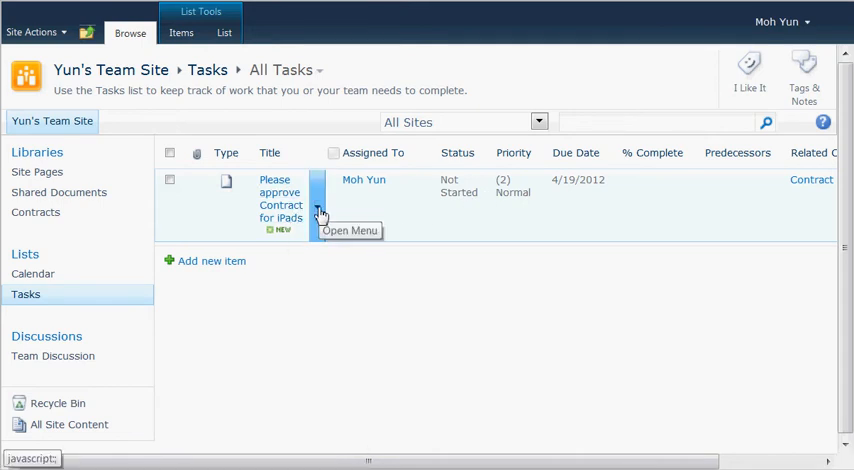
{"action": "left_click", "coordinate": [317, 206]}
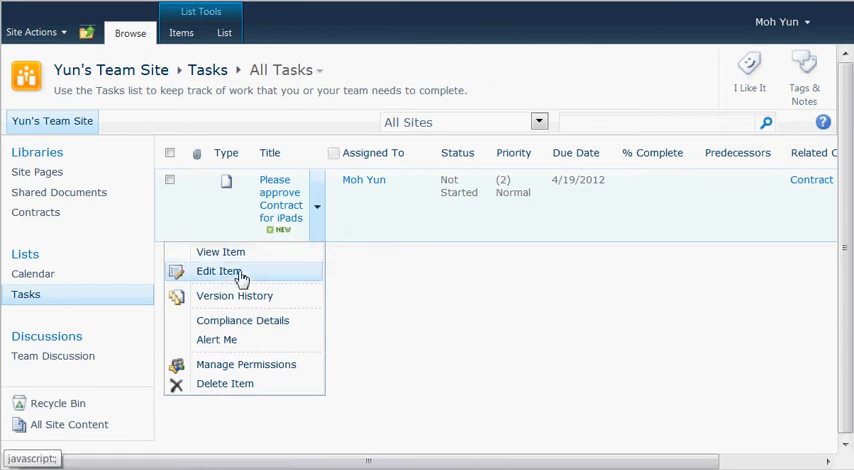
{"action": "left_click", "coordinate": [218, 271]}
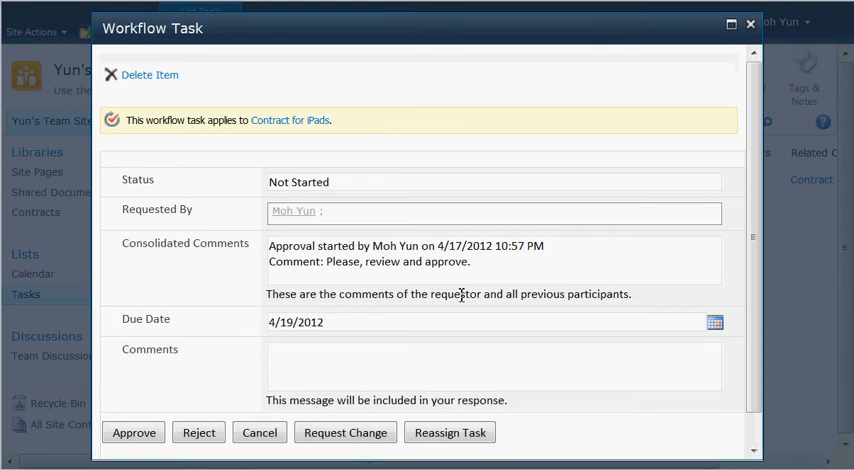
{"action": "mouse_move", "coordinate": [365, 339]}
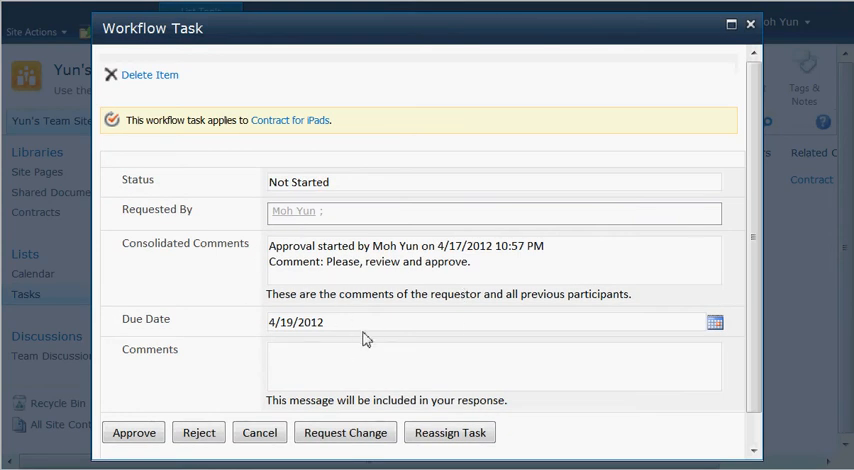
{"action": "mouse_move", "coordinate": [419, 336]}
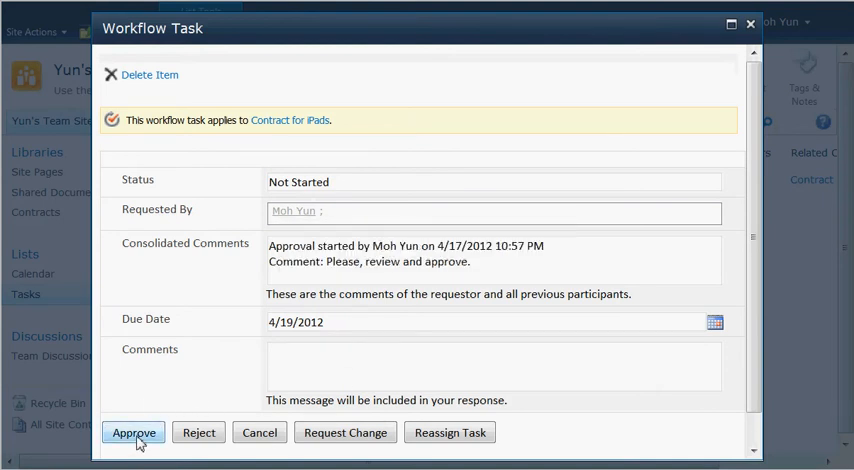
- Approve the Contract for iPads approval task
{"action": "left_click", "coordinate": [134, 432]}
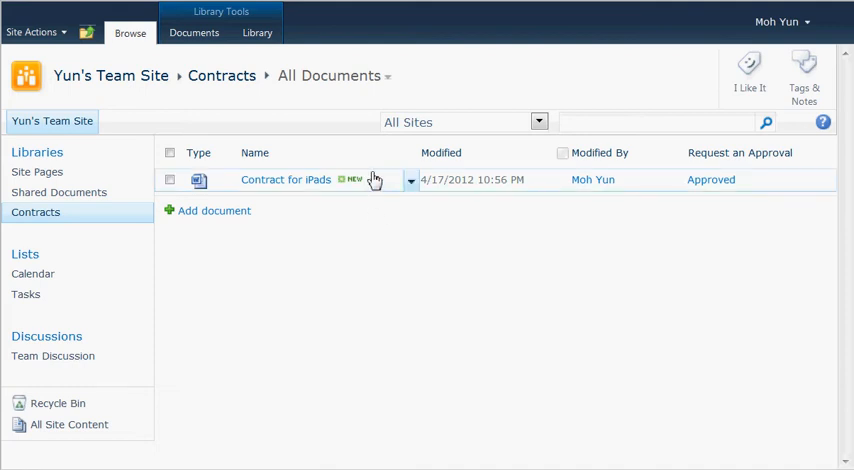
- Open the workflows page for Contract for iPads and choose Gather Signatures
{"action": "left_click", "coordinate": [410, 180]}
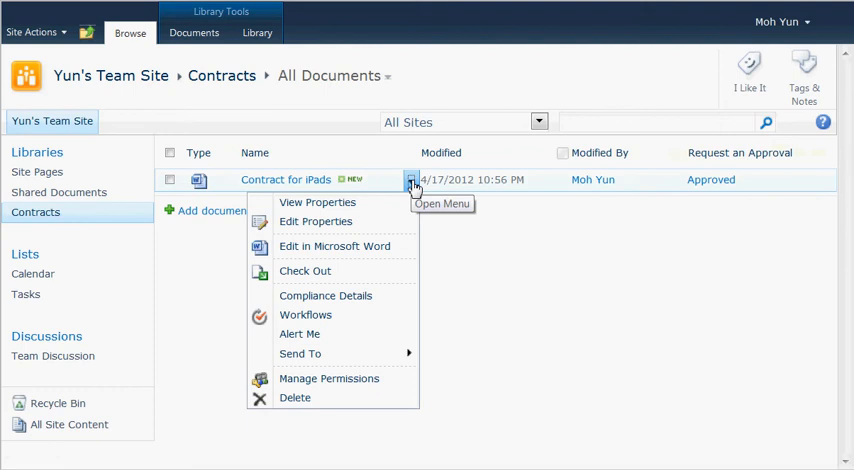
{"action": "mouse_move", "coordinate": [315, 322]}
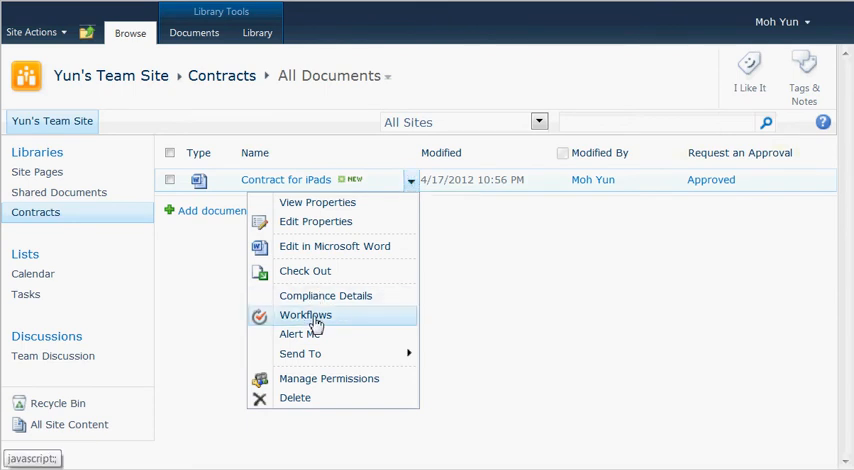
{"action": "left_click", "coordinate": [305, 314]}
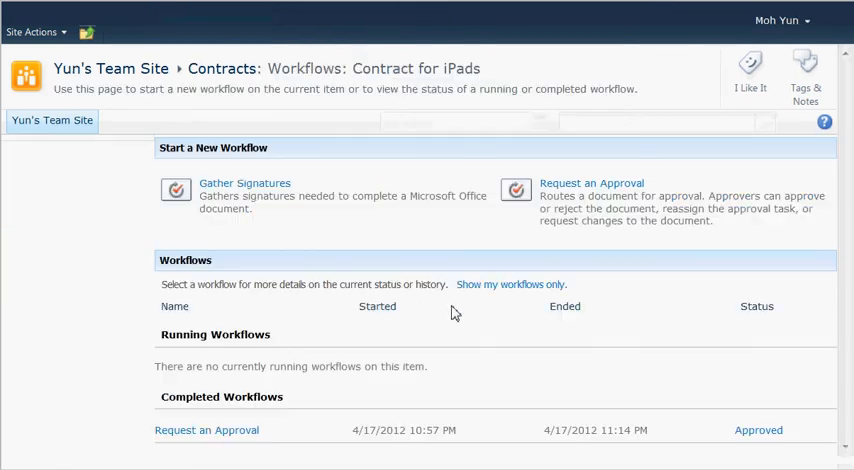
{"action": "mouse_move", "coordinate": [230, 188]}
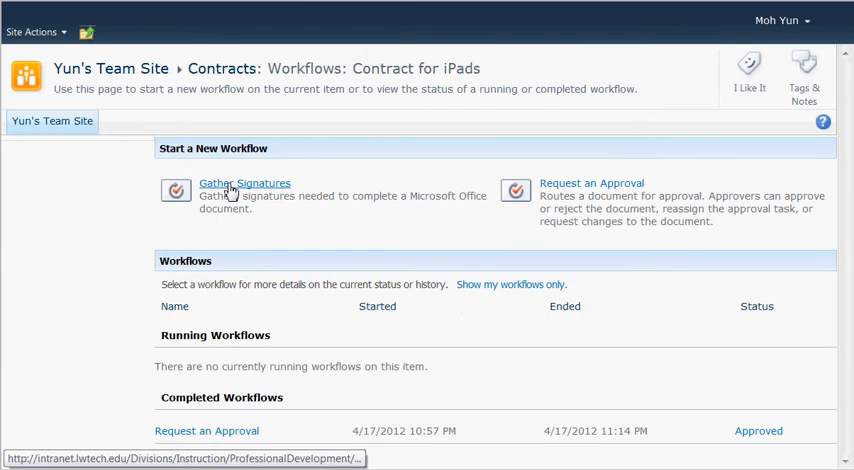
{"action": "mouse_move", "coordinate": [257, 196]}
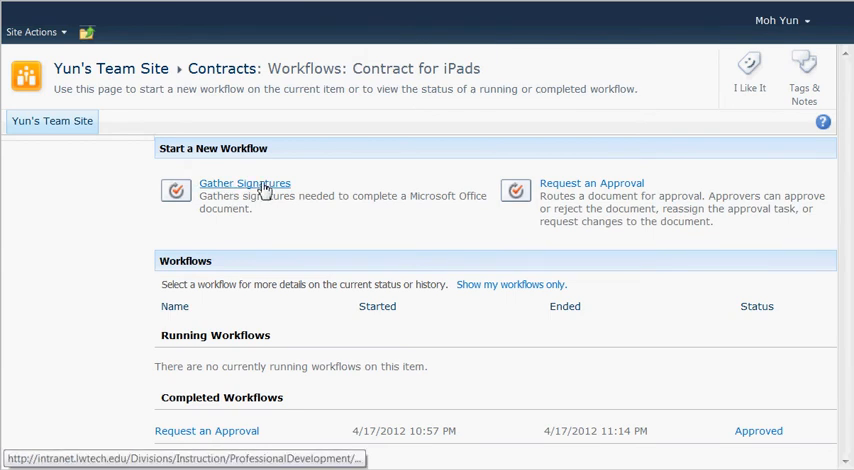
{"action": "left_click", "coordinate": [244, 183]}
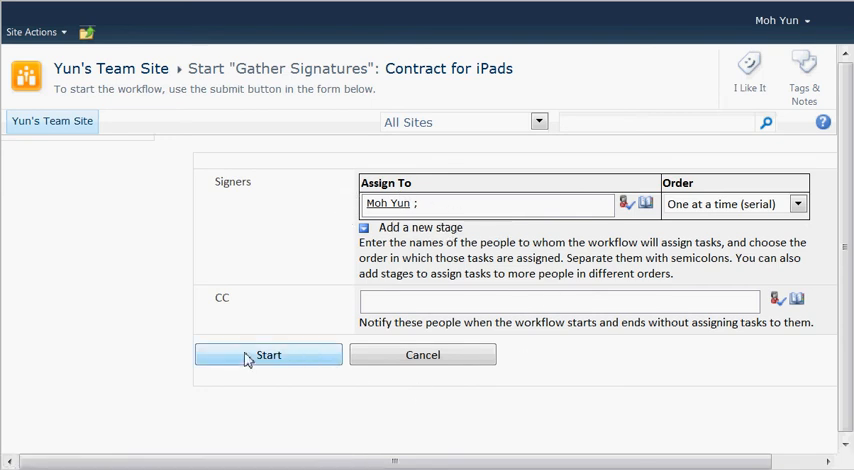
{"action": "left_click", "coordinate": [268, 354]}
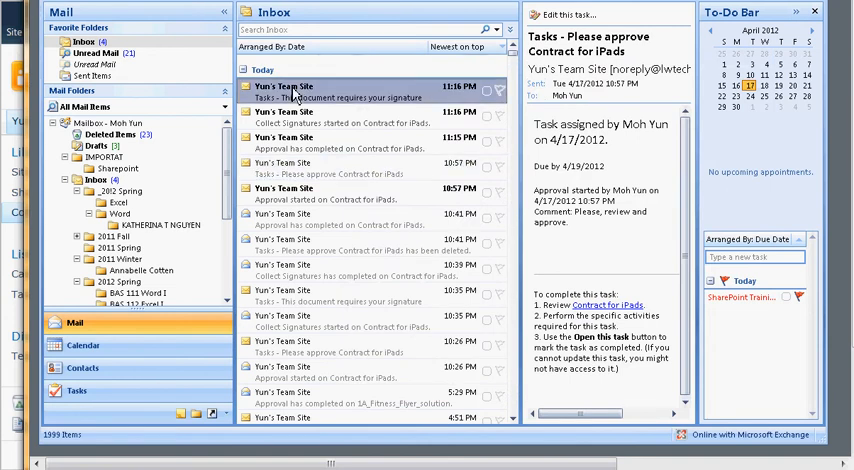
- Try editing the signature task from its Outlook email, dismiss the untrusted warning, and close it
{"action": "double_click", "coordinate": [283, 91]}
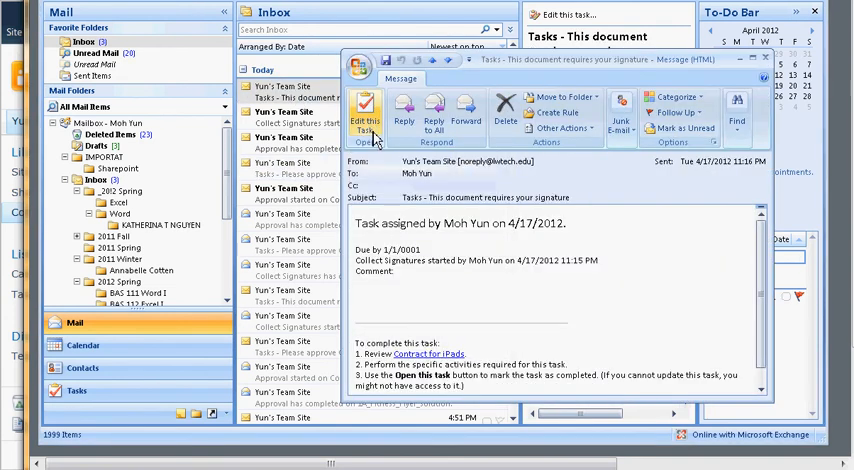
{"action": "mouse_move", "coordinate": [367, 118]}
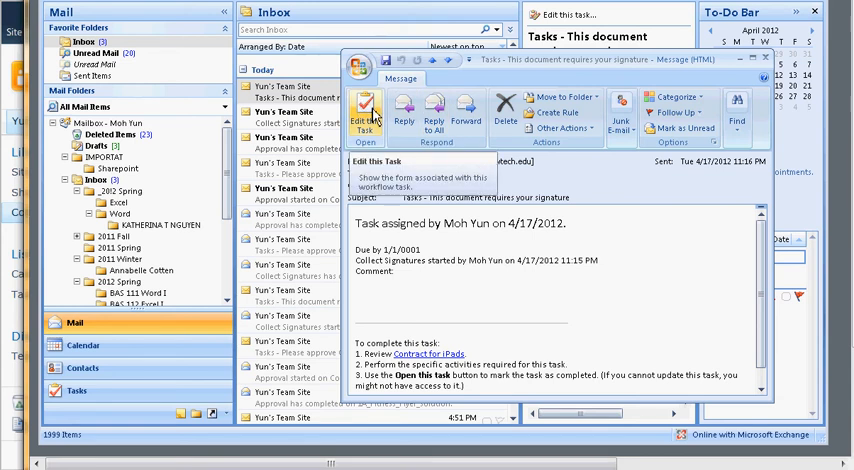
{"action": "left_click", "coordinate": [366, 120]}
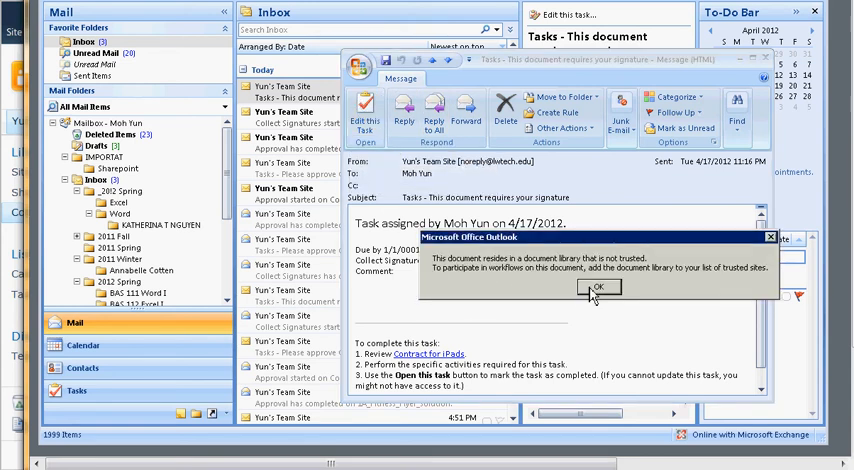
{"action": "left_click", "coordinate": [597, 287]}
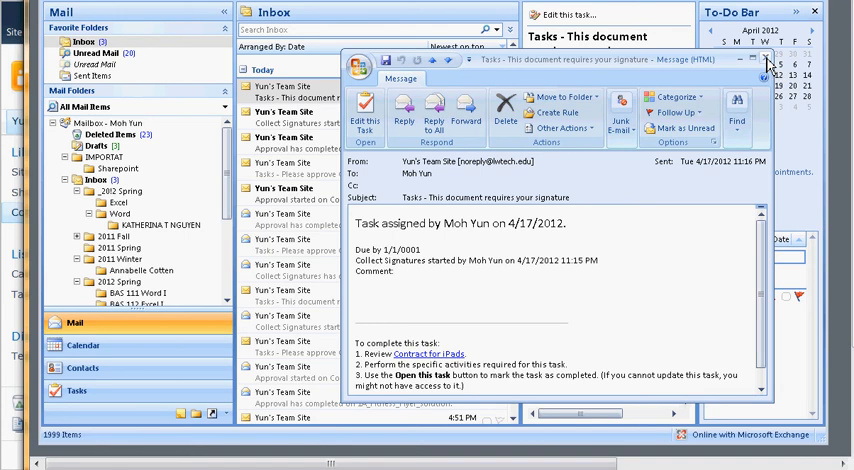
{"action": "left_click", "coordinate": [758, 59]}
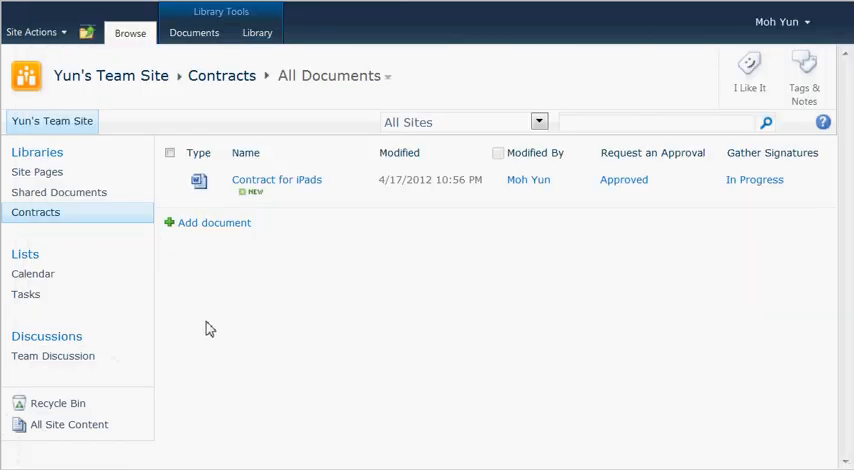
{"action": "mouse_move", "coordinate": [26, 294]}
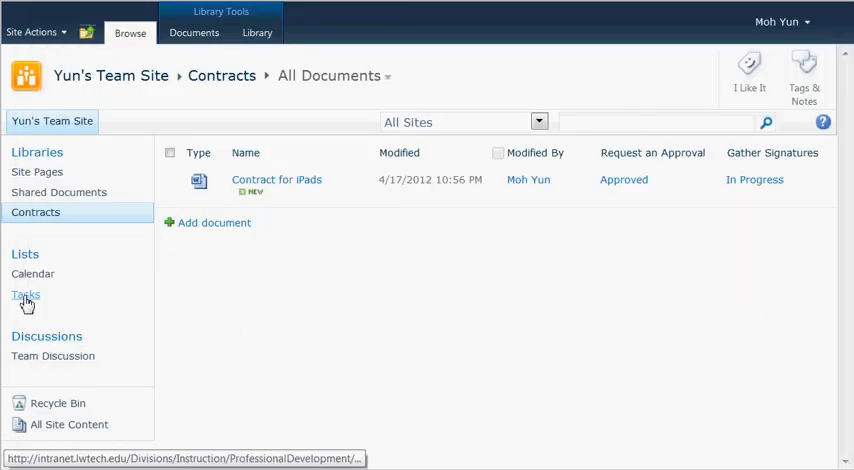
{"action": "mouse_move", "coordinate": [274, 340]}
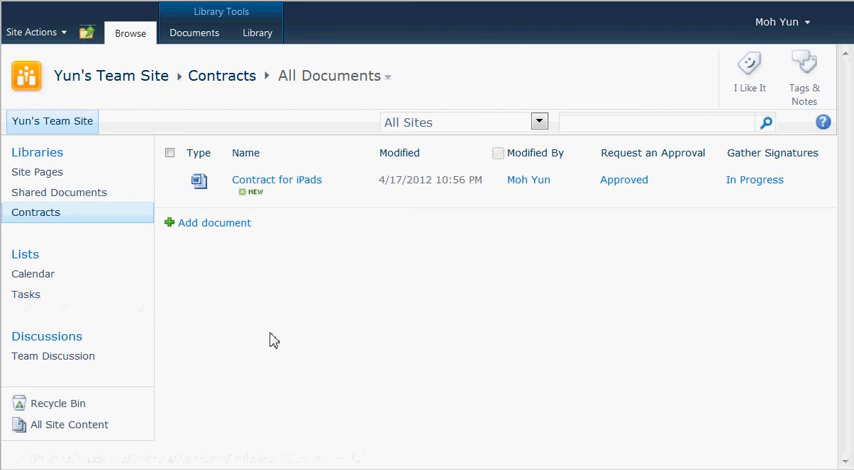
- From the Tasks list, edit the 'This document requires your signature' task
{"action": "left_click", "coordinate": [26, 293]}
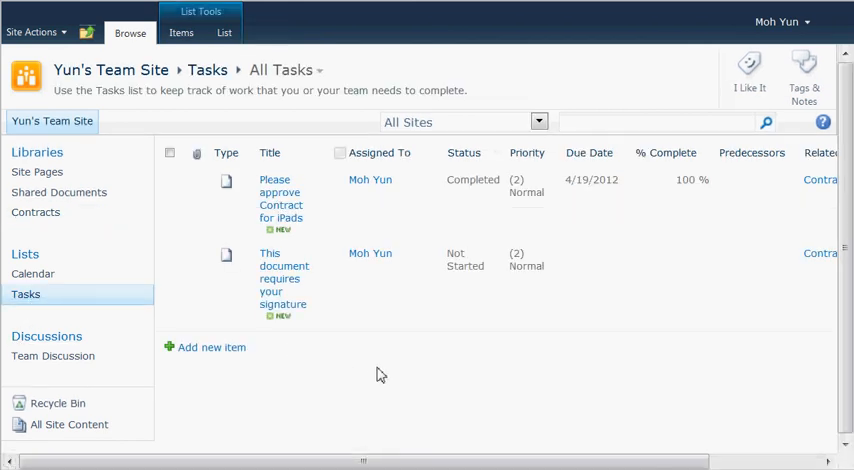
{"action": "mouse_move", "coordinate": [329, 291]}
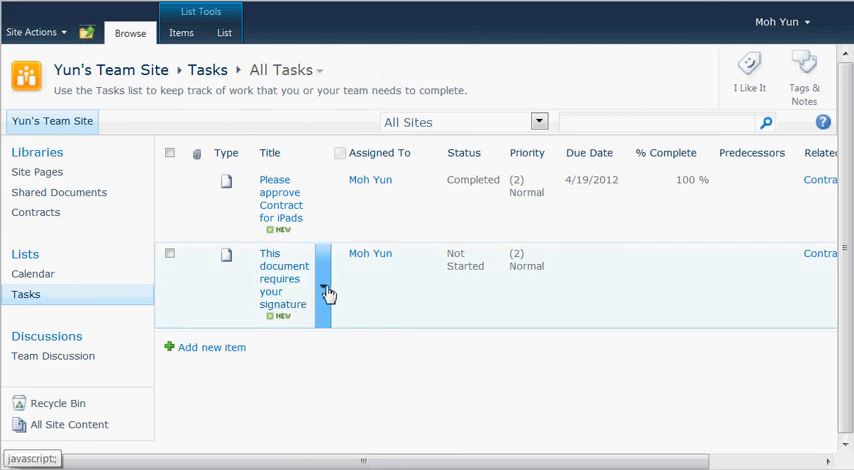
{"action": "mouse_move", "coordinate": [328, 291]}
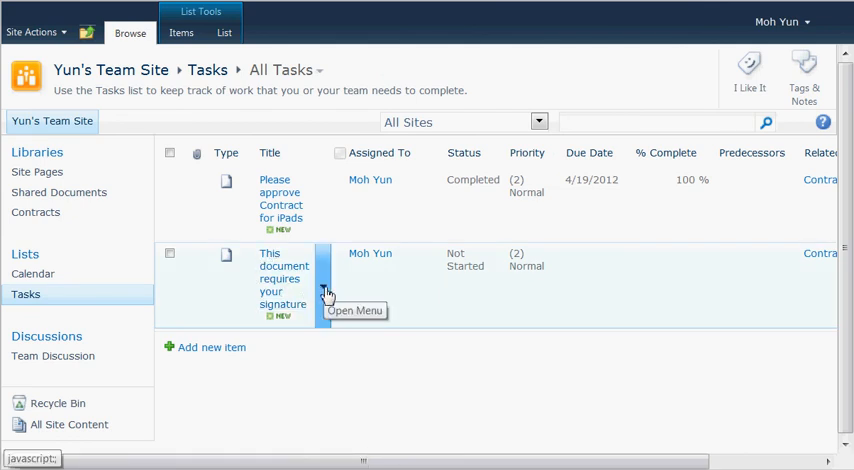
{"action": "left_click", "coordinate": [326, 291]}
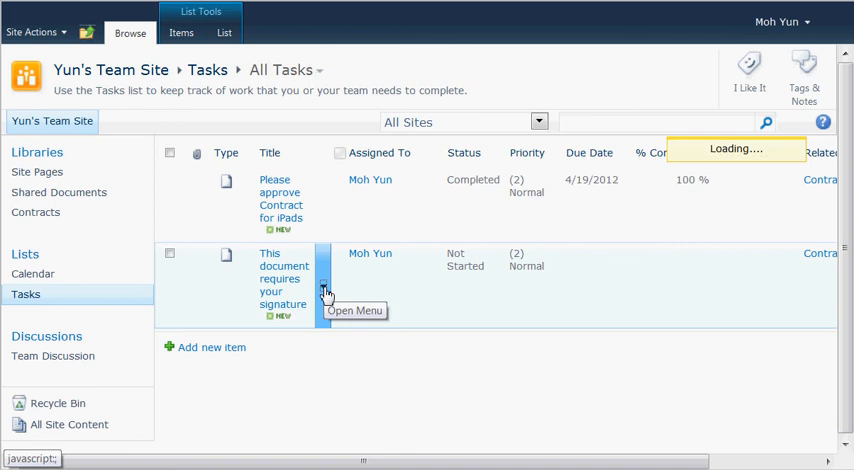
{"action": "left_click", "coordinate": [325, 292]}
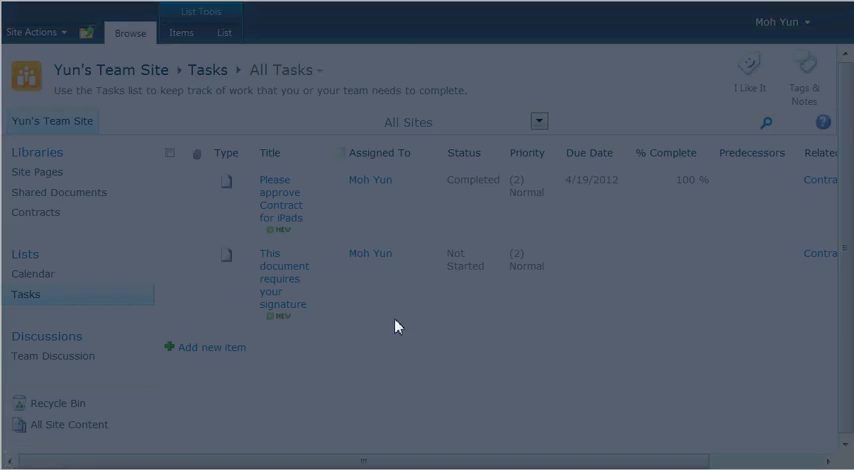
{"action": "left_click", "coordinate": [284, 278]}
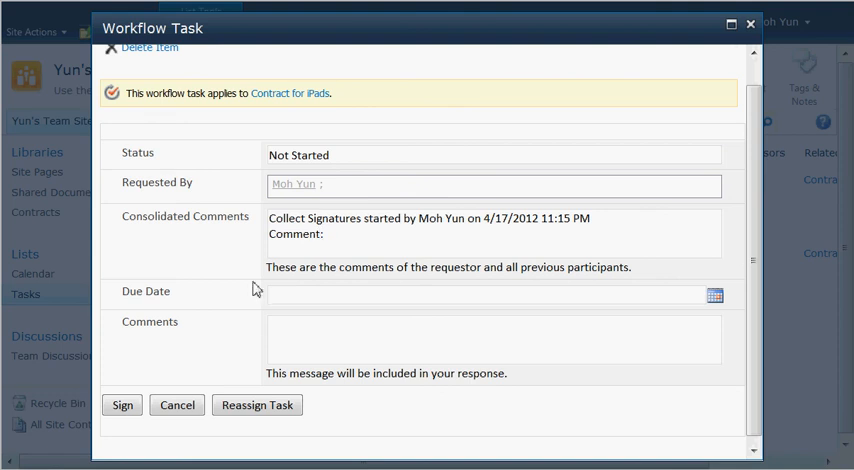
{"action": "mouse_move", "coordinate": [122, 405]}
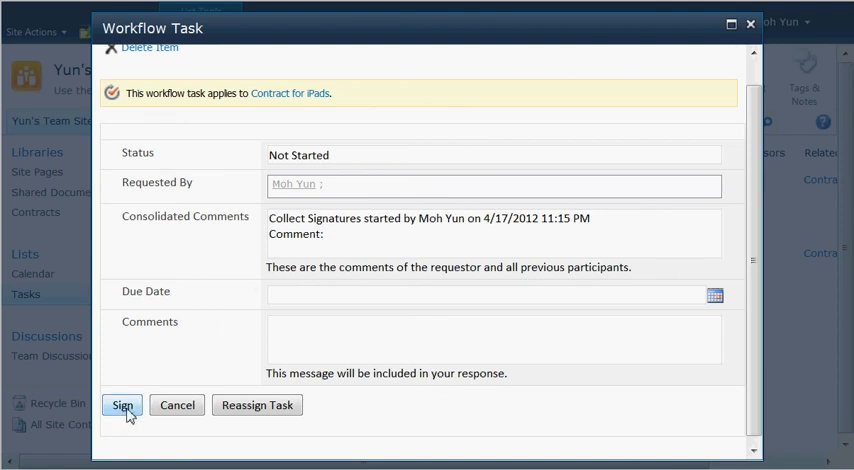
- Sign the signature task and check Contract for iPads' menu in the Contracts library
{"action": "left_click", "coordinate": [122, 405]}
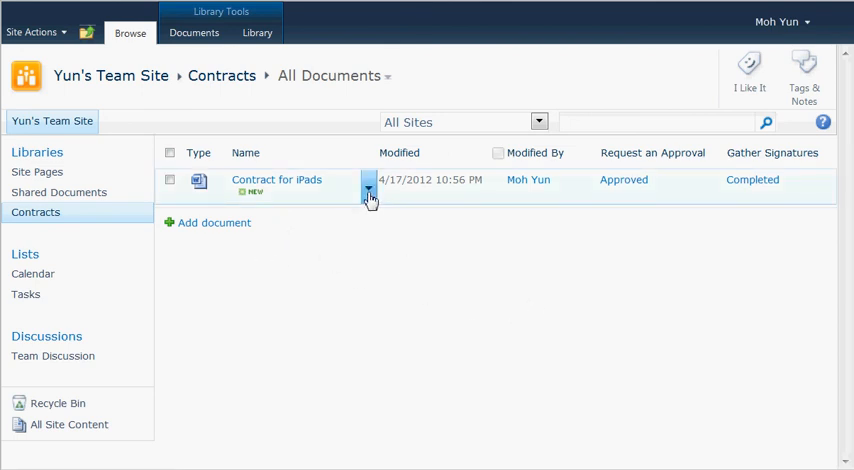
{"action": "left_click", "coordinate": [369, 195]}
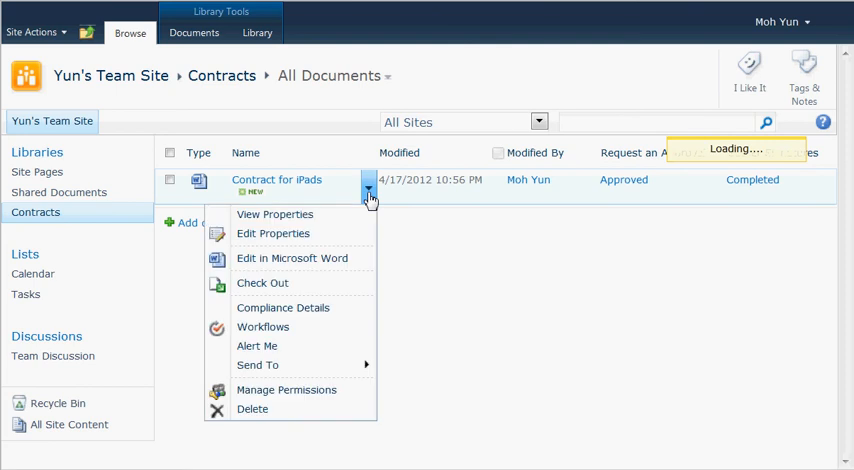